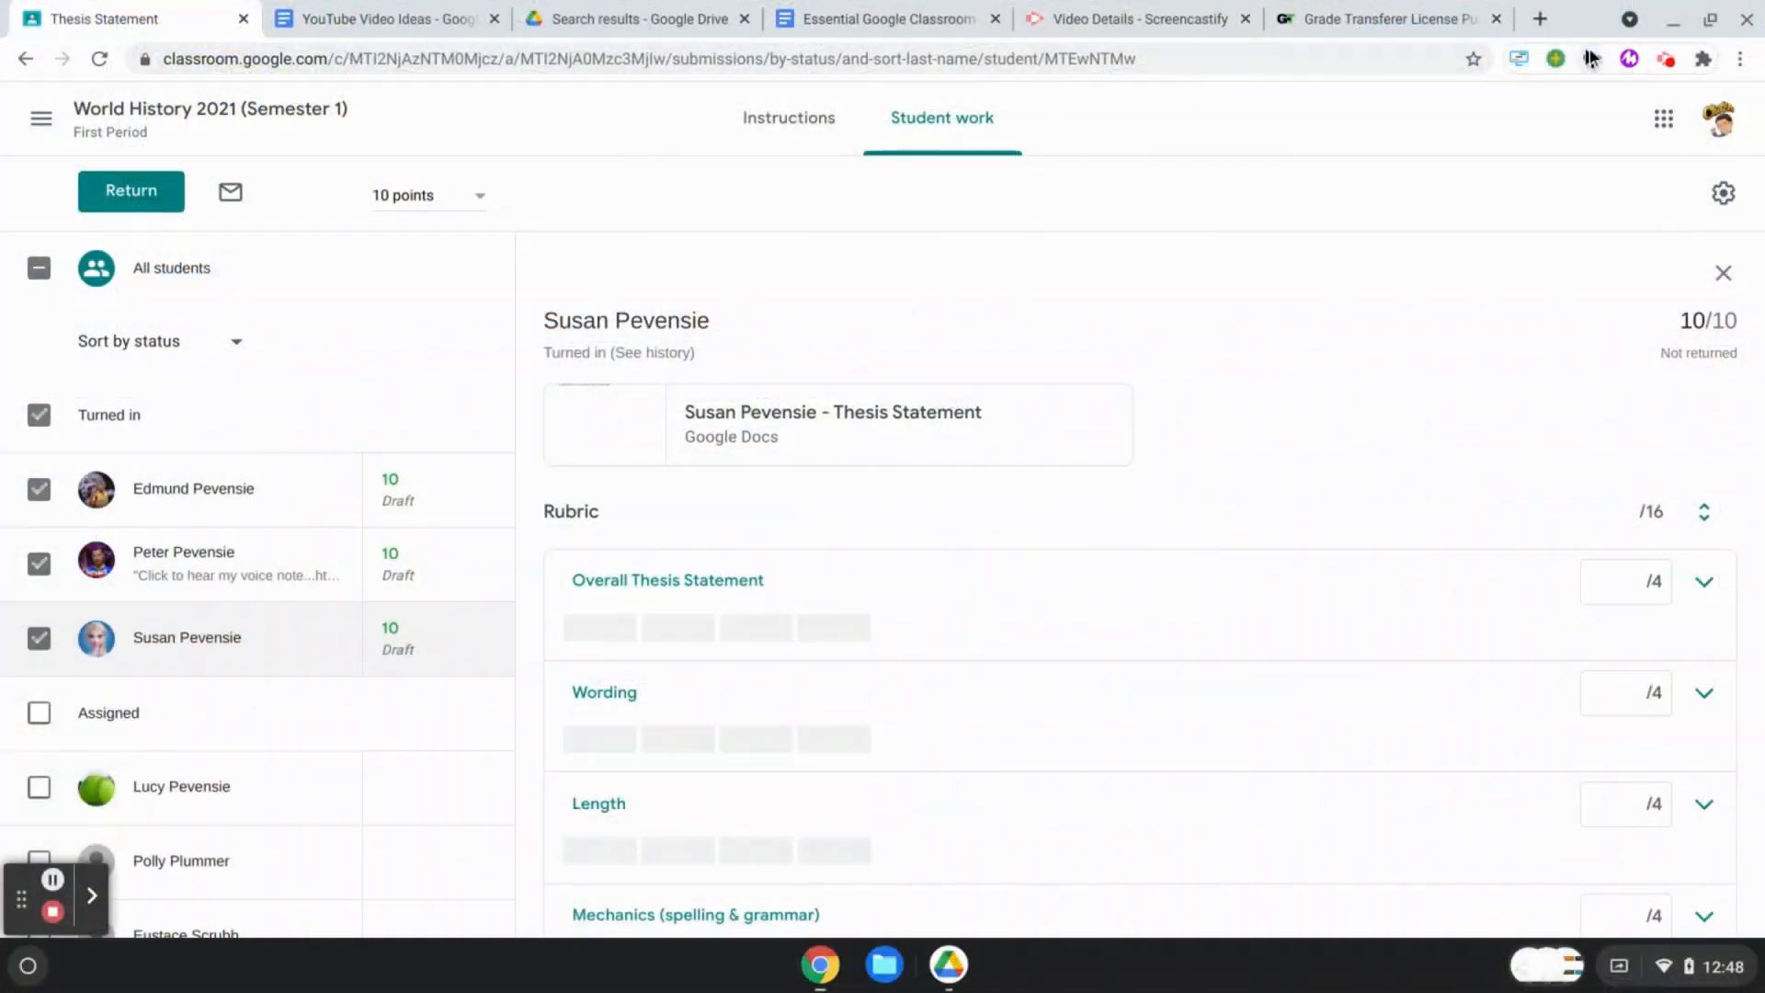
# Step: Show Grade Transferer's Select Platform chooser of supported grade books to grab from or fill into
pyautogui.click(1592, 59)
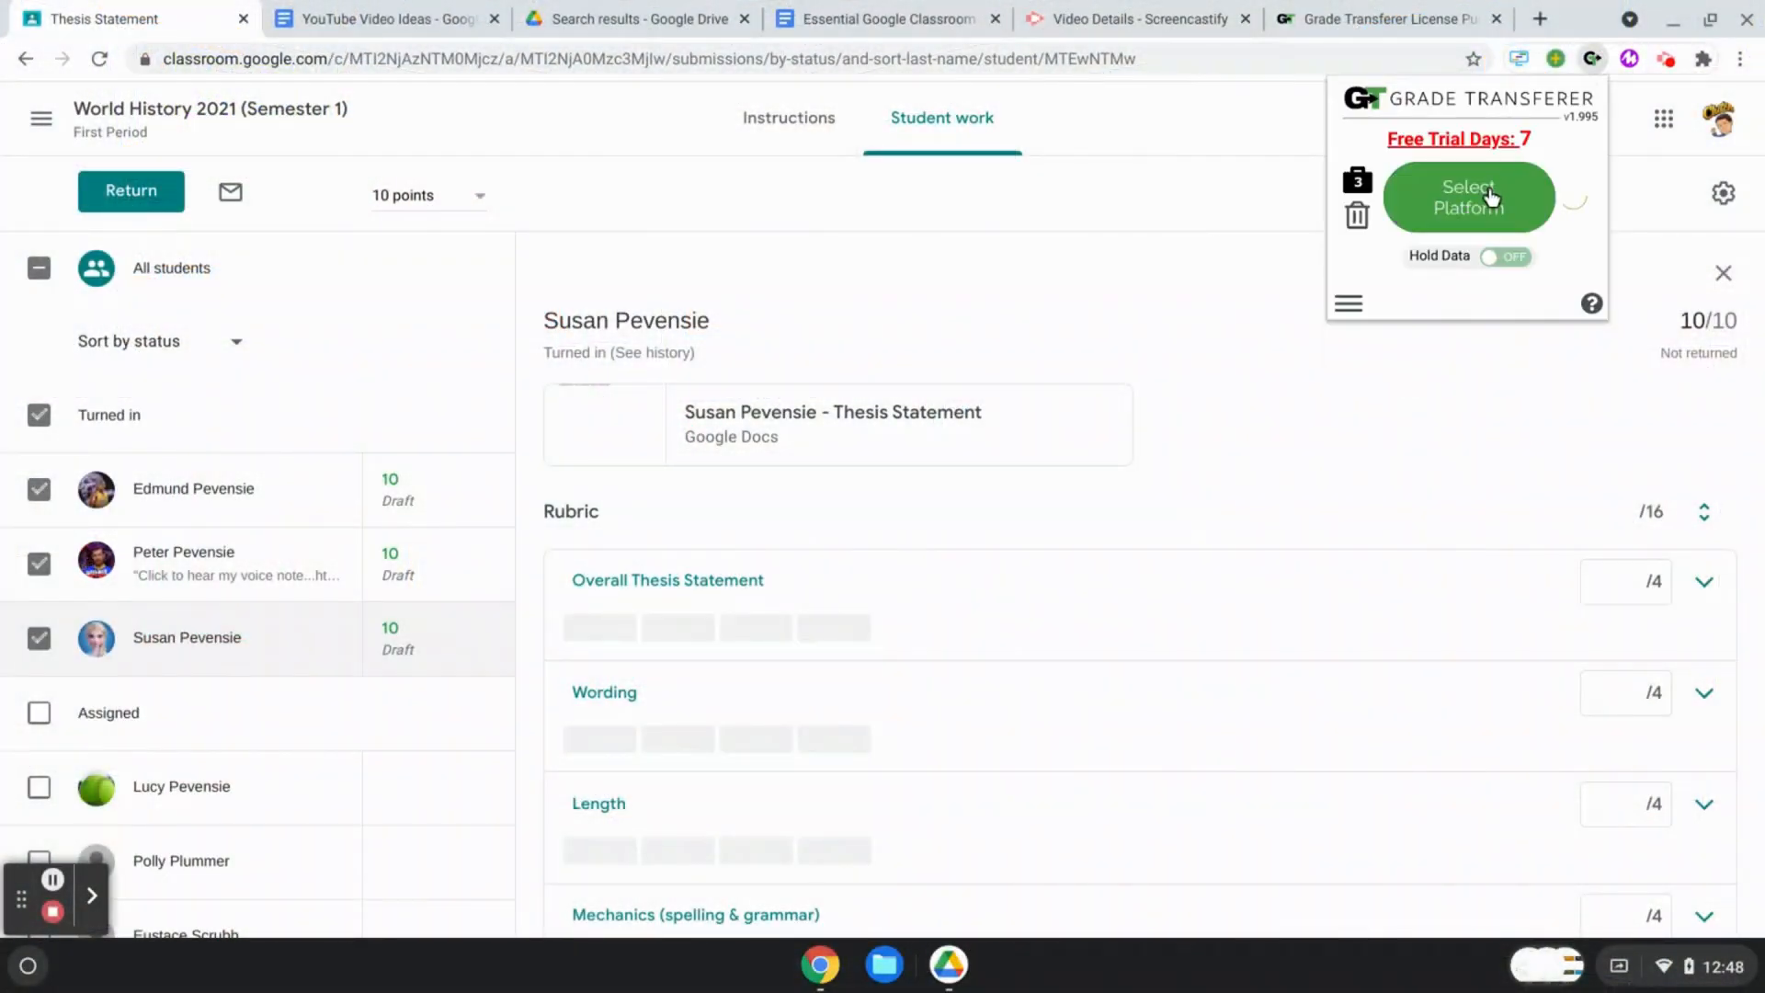
pyautogui.click(1467, 197)
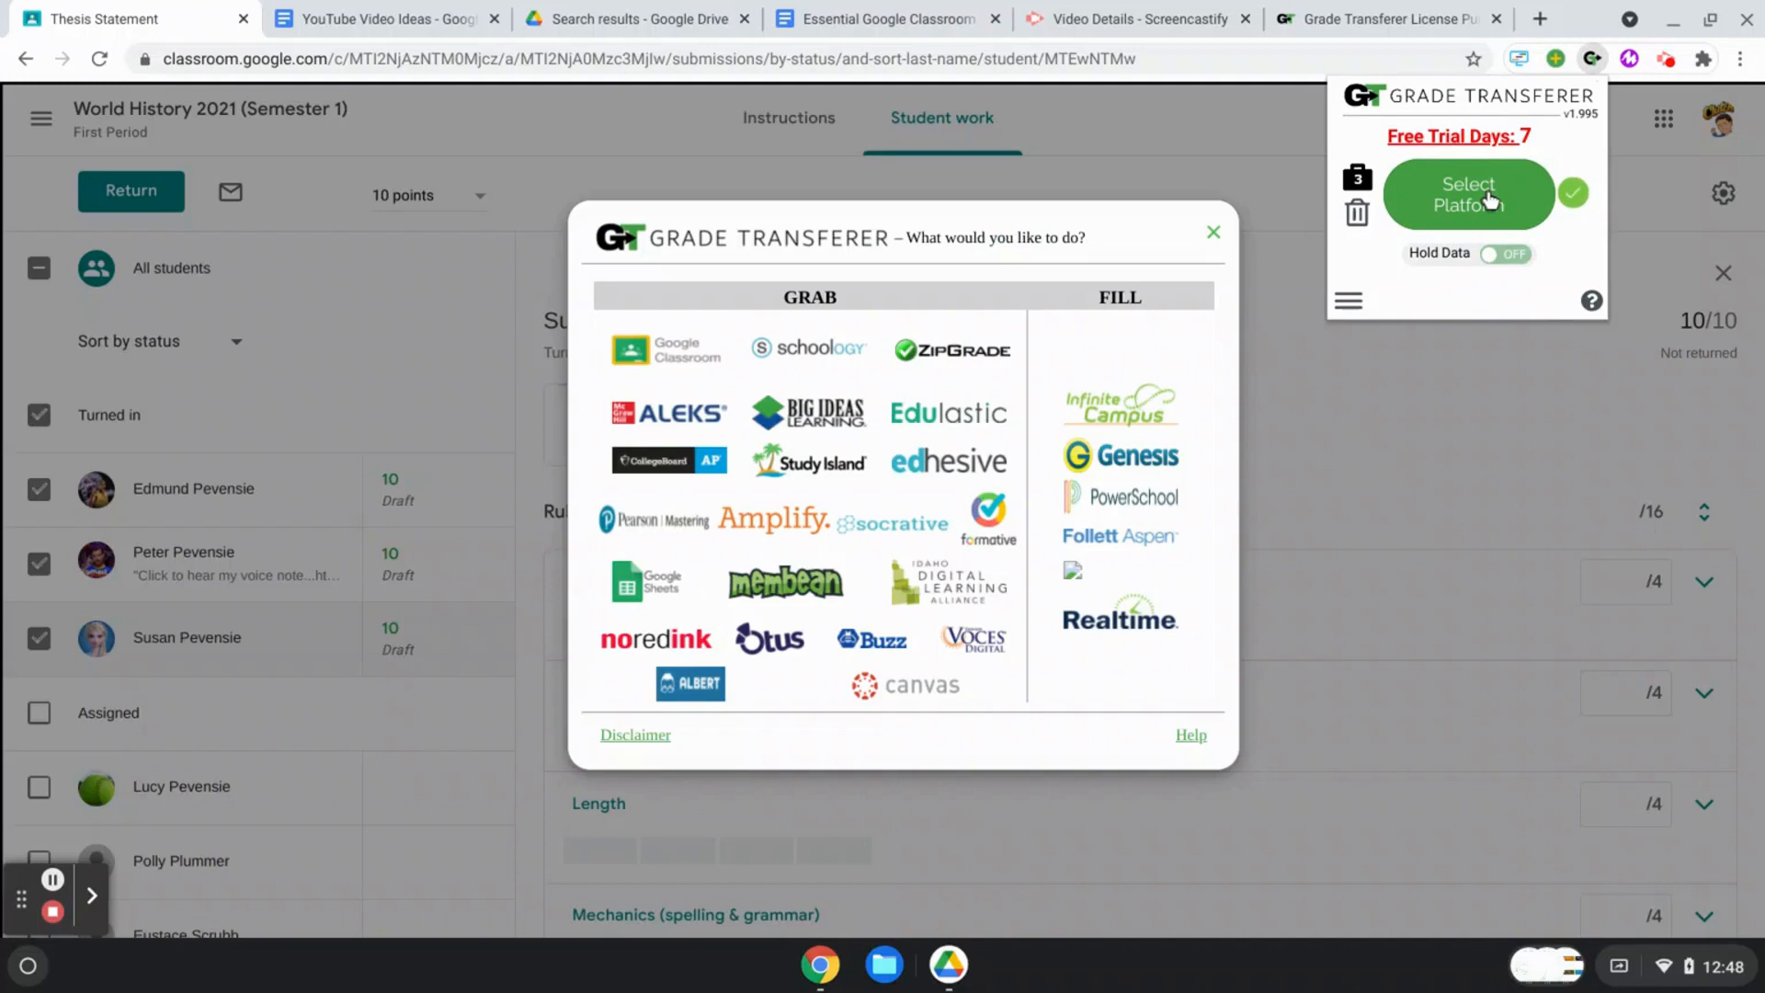
pyautogui.moveTo(1256, 556)
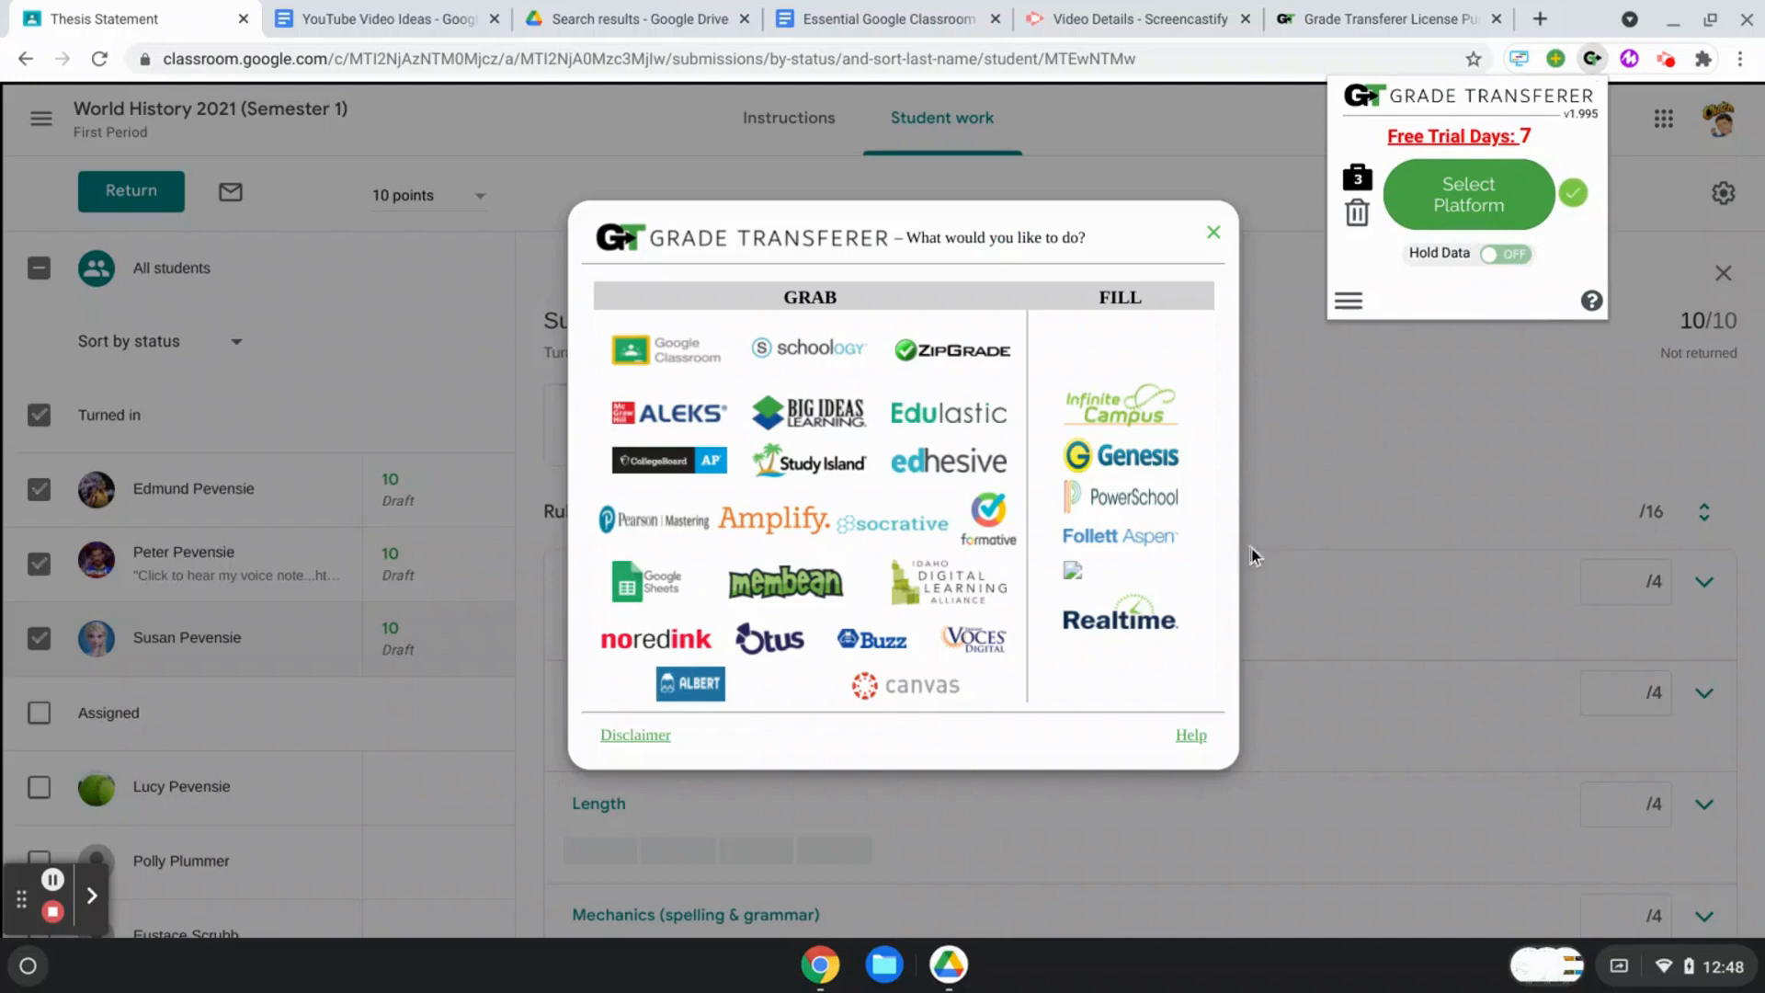